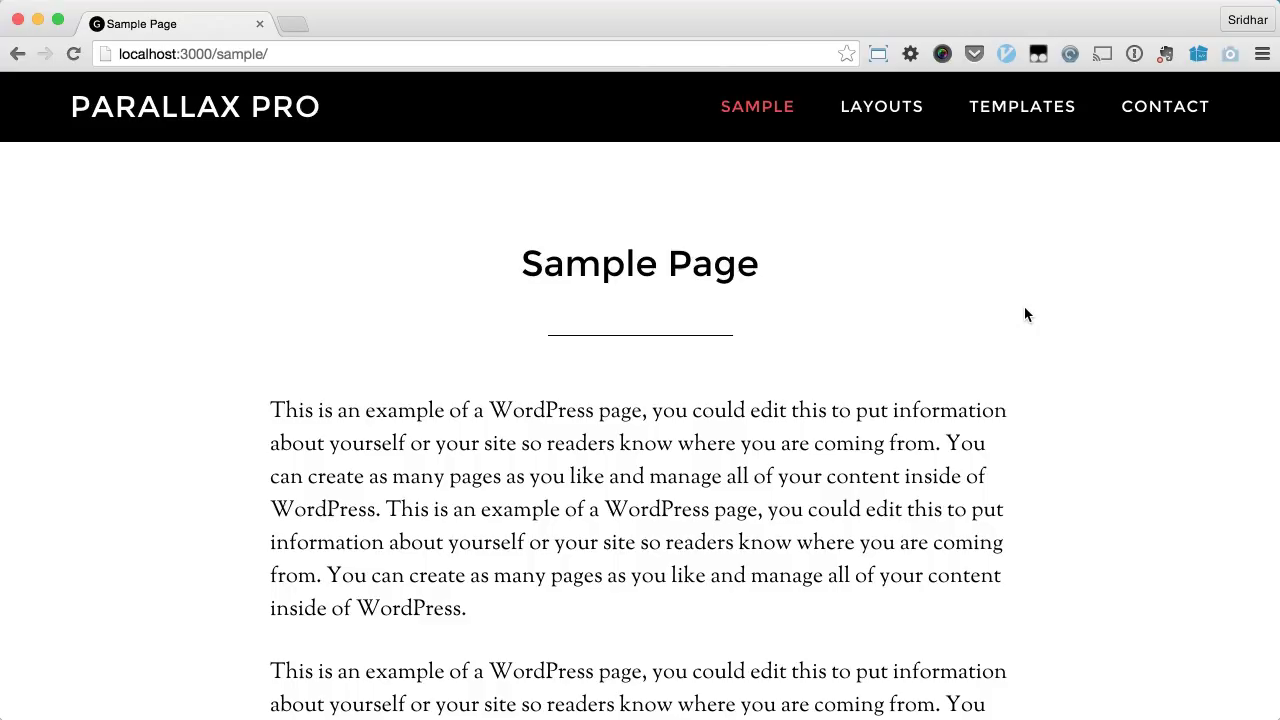
# - Bring the Sample Page's 'This is your Widget Title' parallax section into view
pyautogui.click(1021, 305)
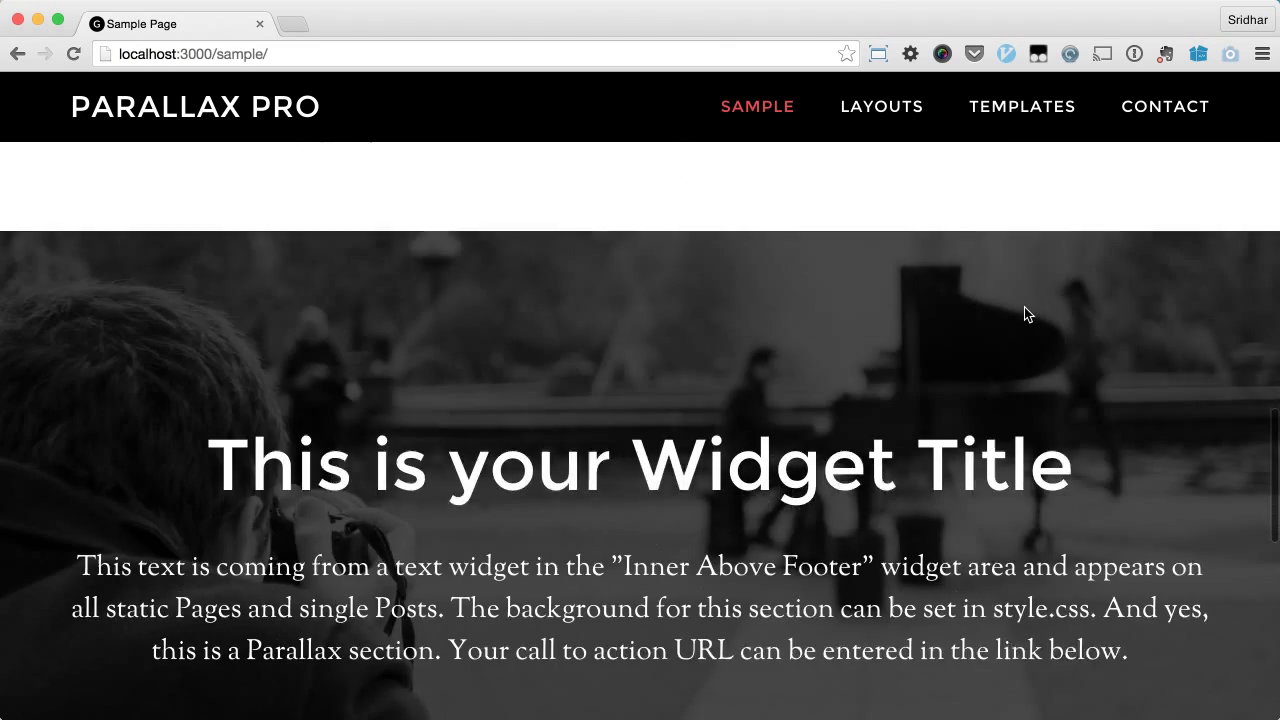
# - Scroll past the parallax Call To Action section to the red project banner and footer
pyautogui.scroll(-3)
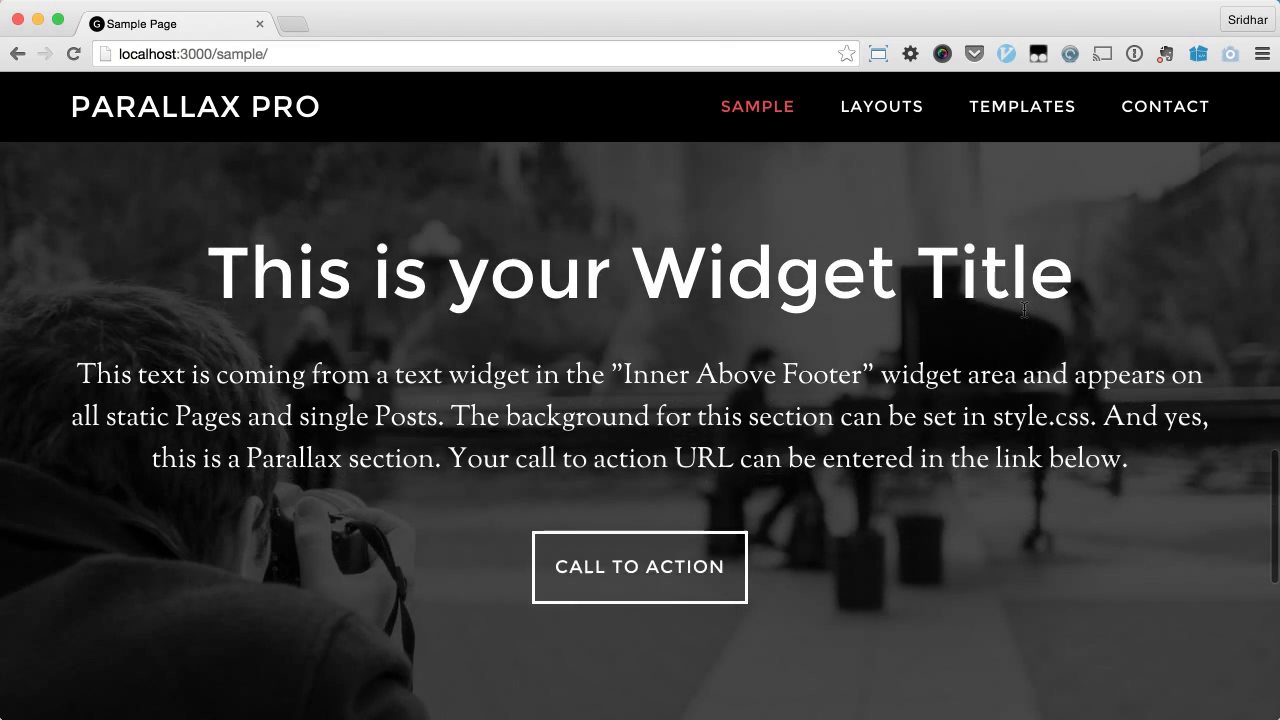
pyautogui.scroll(-3)
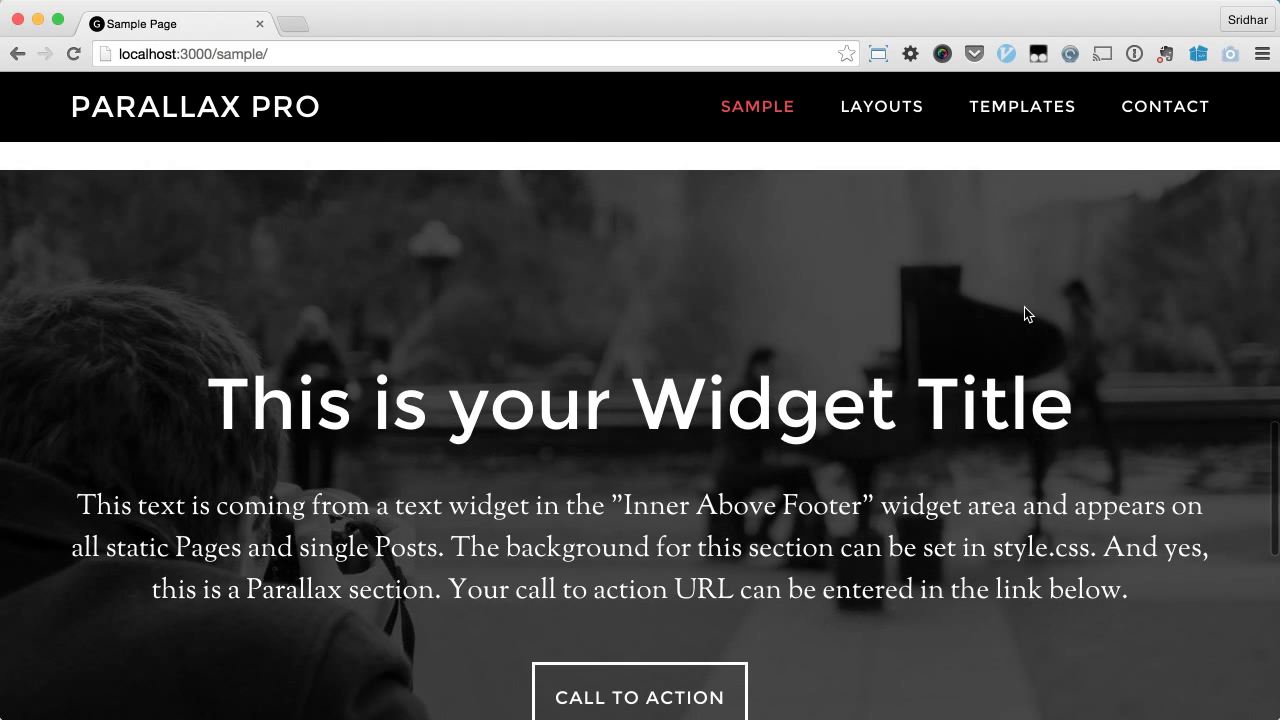
pyautogui.scroll(-3)
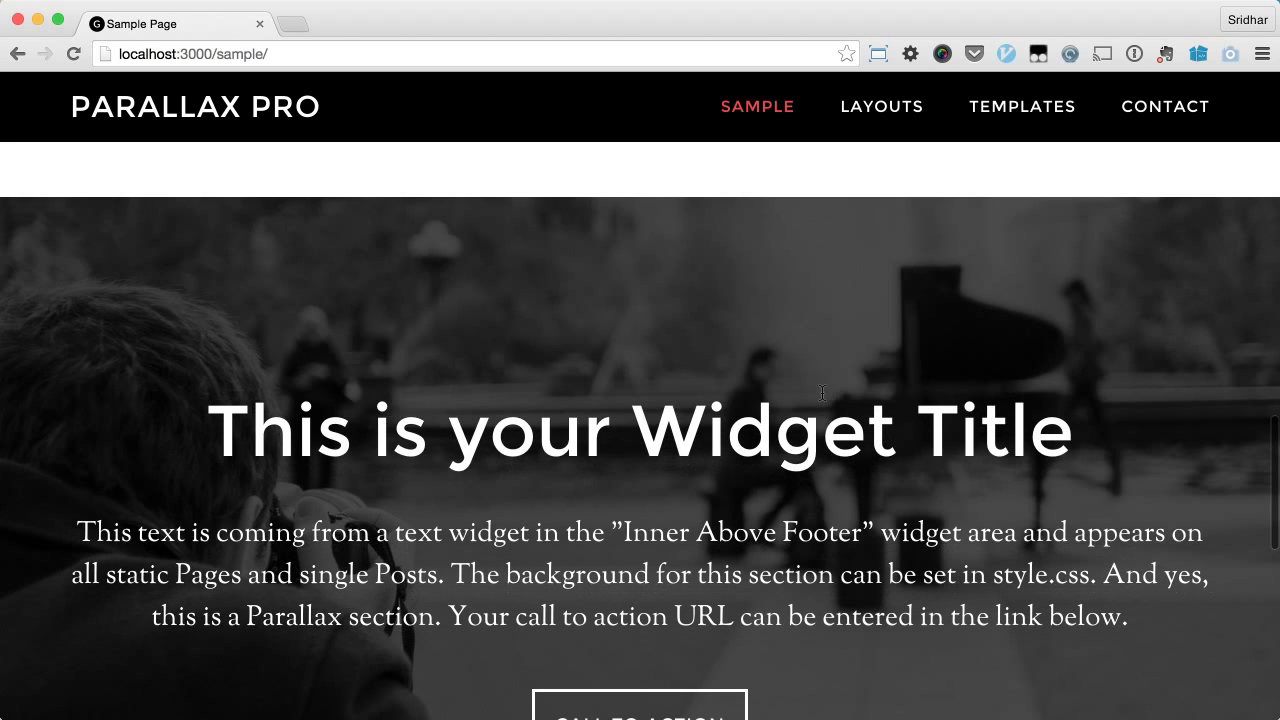
pyautogui.scroll(-3)
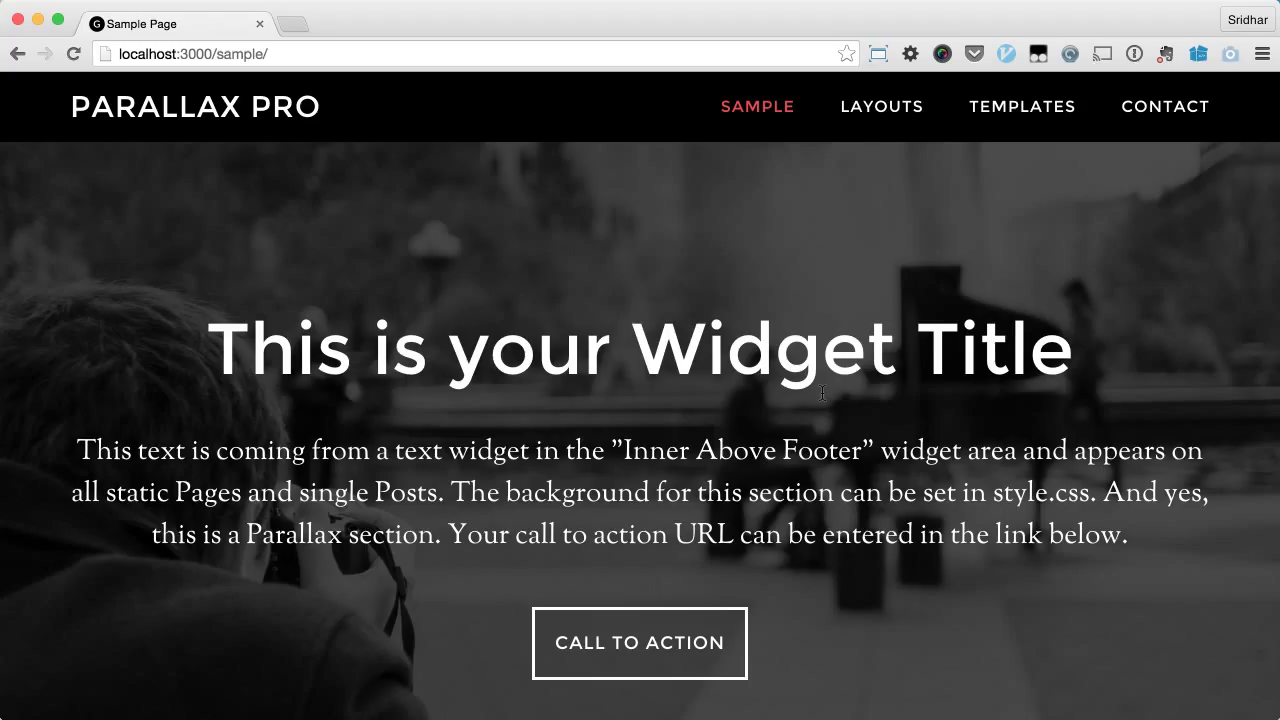
pyautogui.scroll(-3)
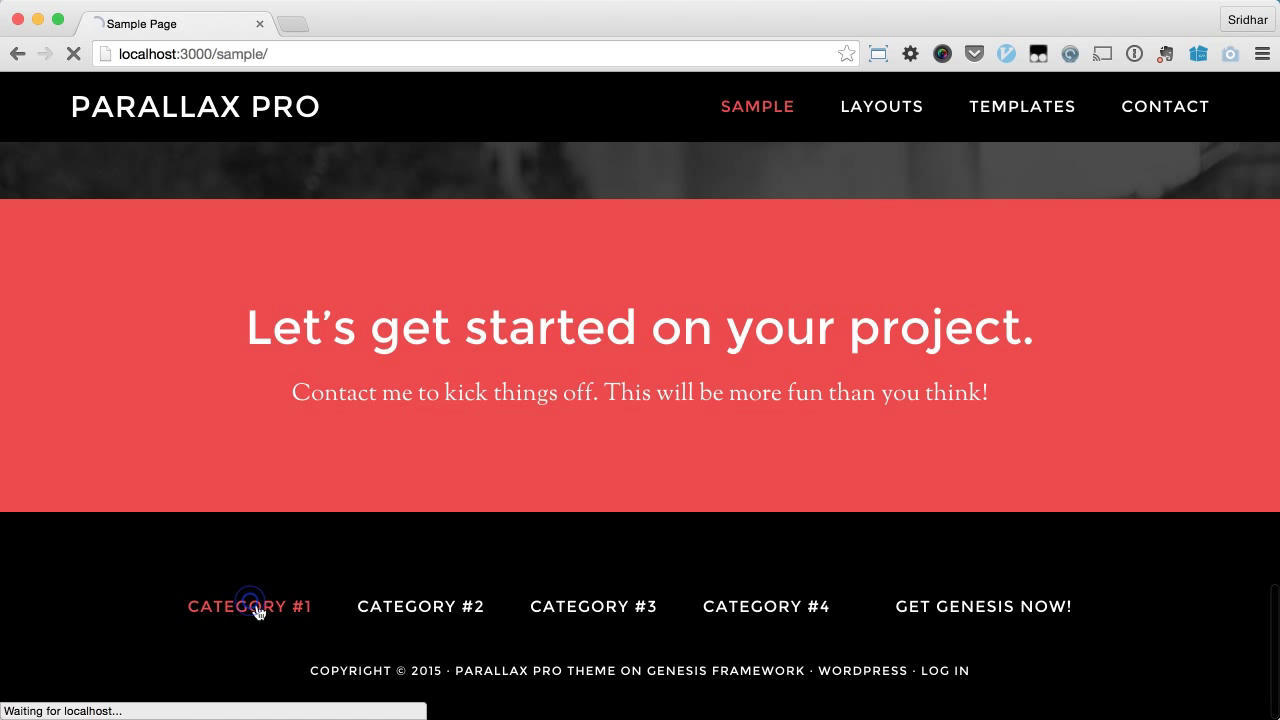
# - Open the threaded-comments post via footer Category #1 and scroll to its parallax section
pyautogui.click(249, 606)
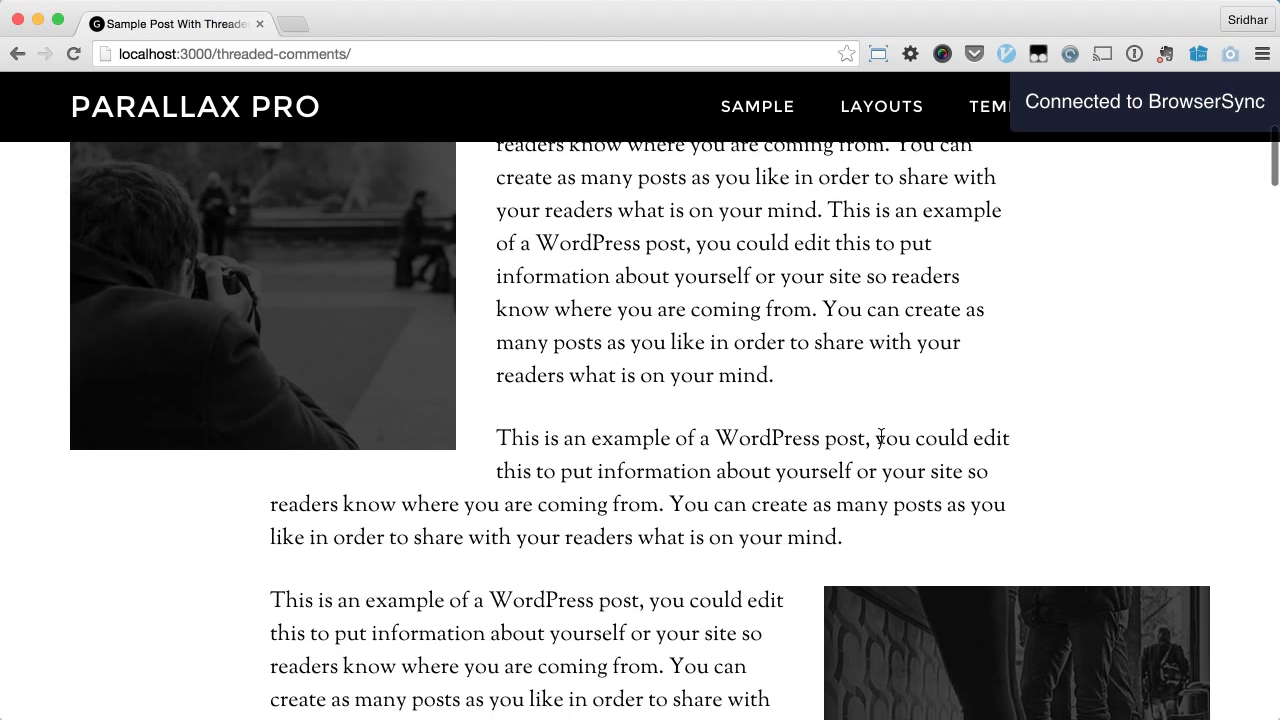
pyautogui.scroll(-3)
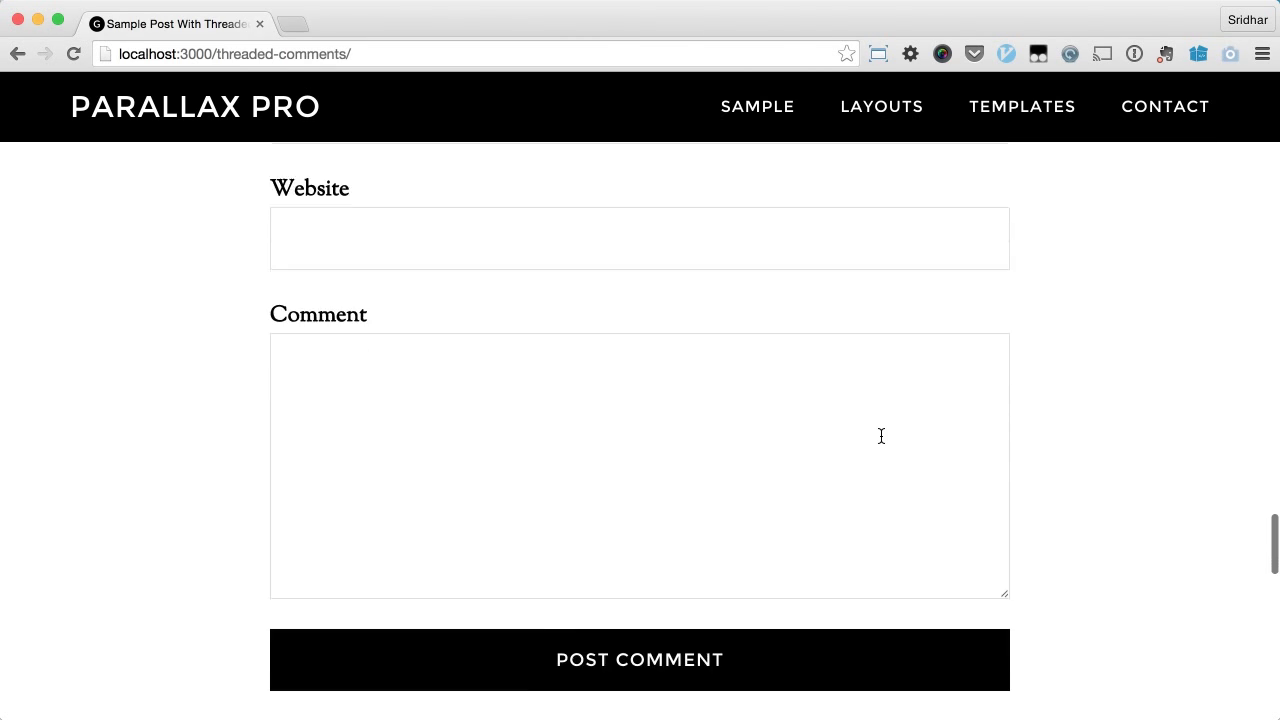
pyautogui.scroll(-3)
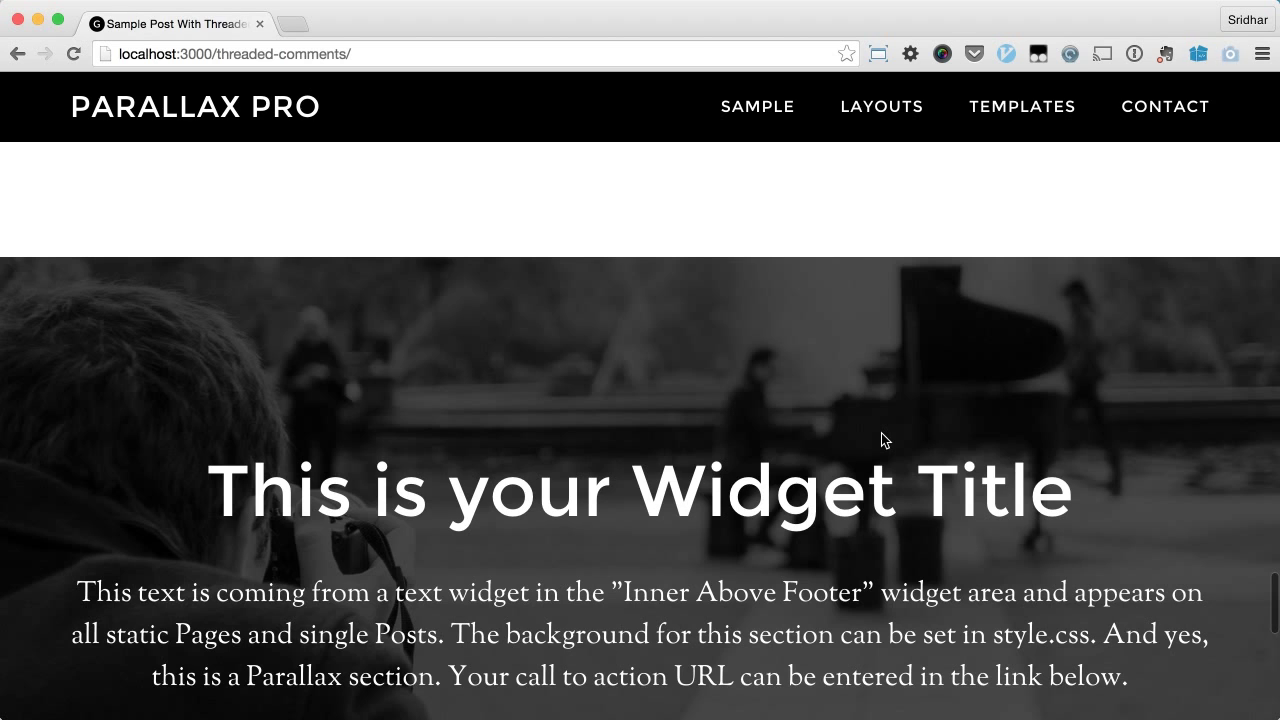
pyautogui.scroll(-3)
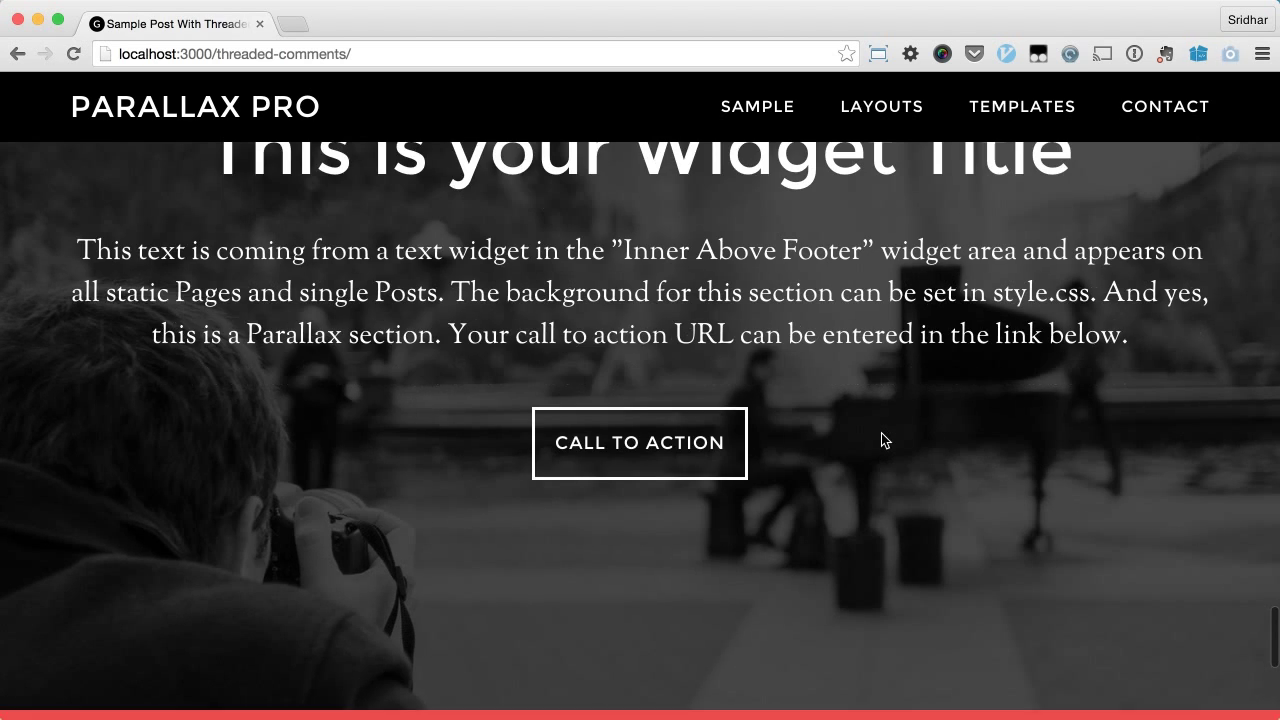
pyautogui.scroll(3)
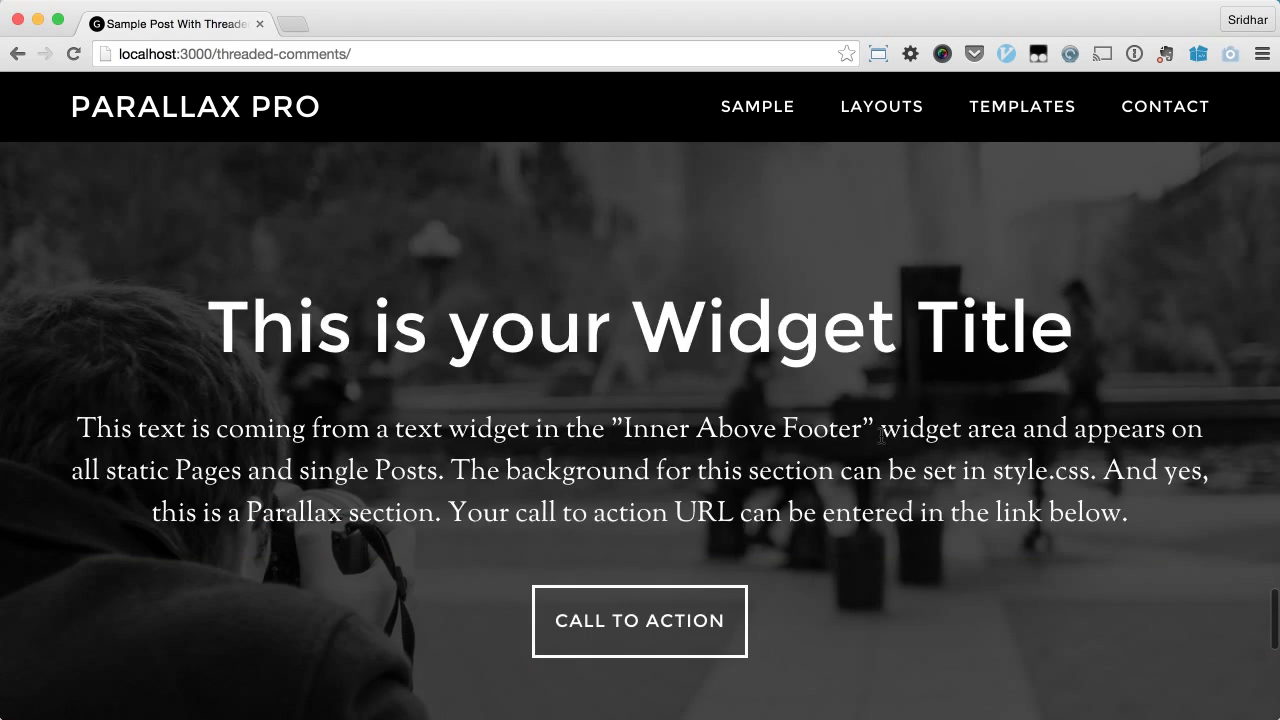
pyautogui.scroll(-3)
pyautogui.write('parallax-pro-copy.dev/wp-admin')
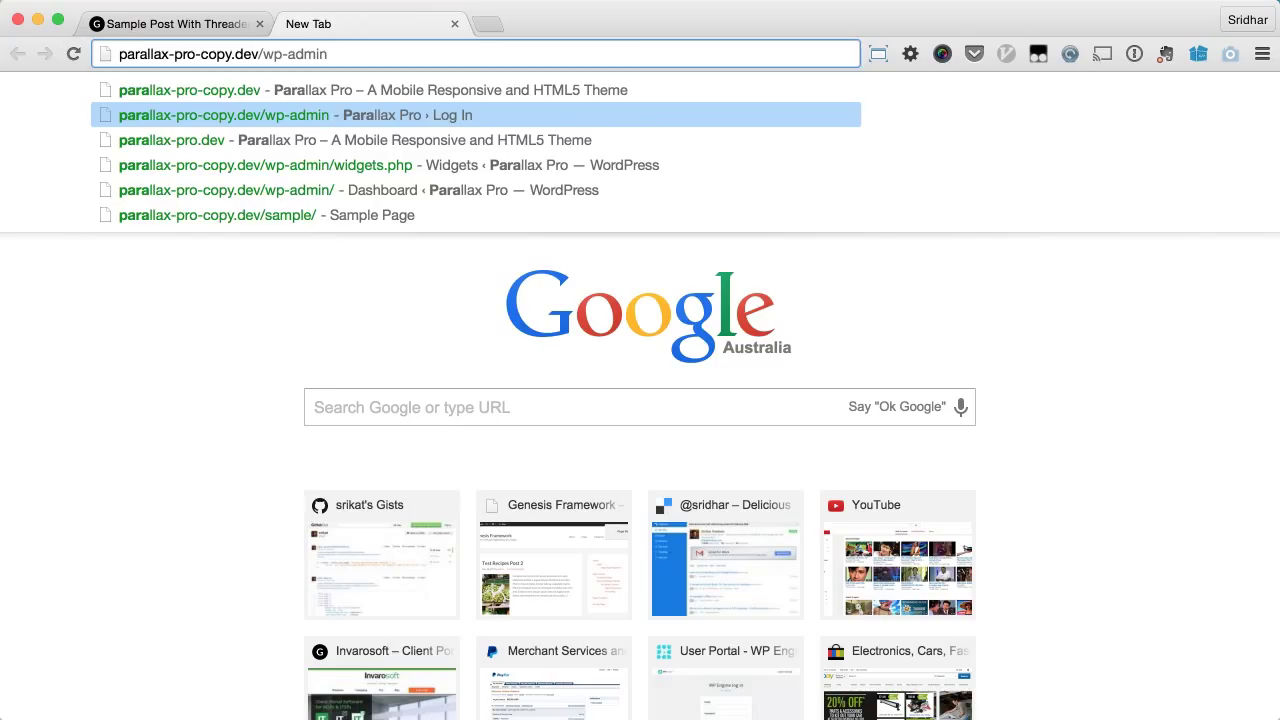
# - Go to wp-admin Widgets and collapse the Header Right widget area
pyautogui.click(265, 165)
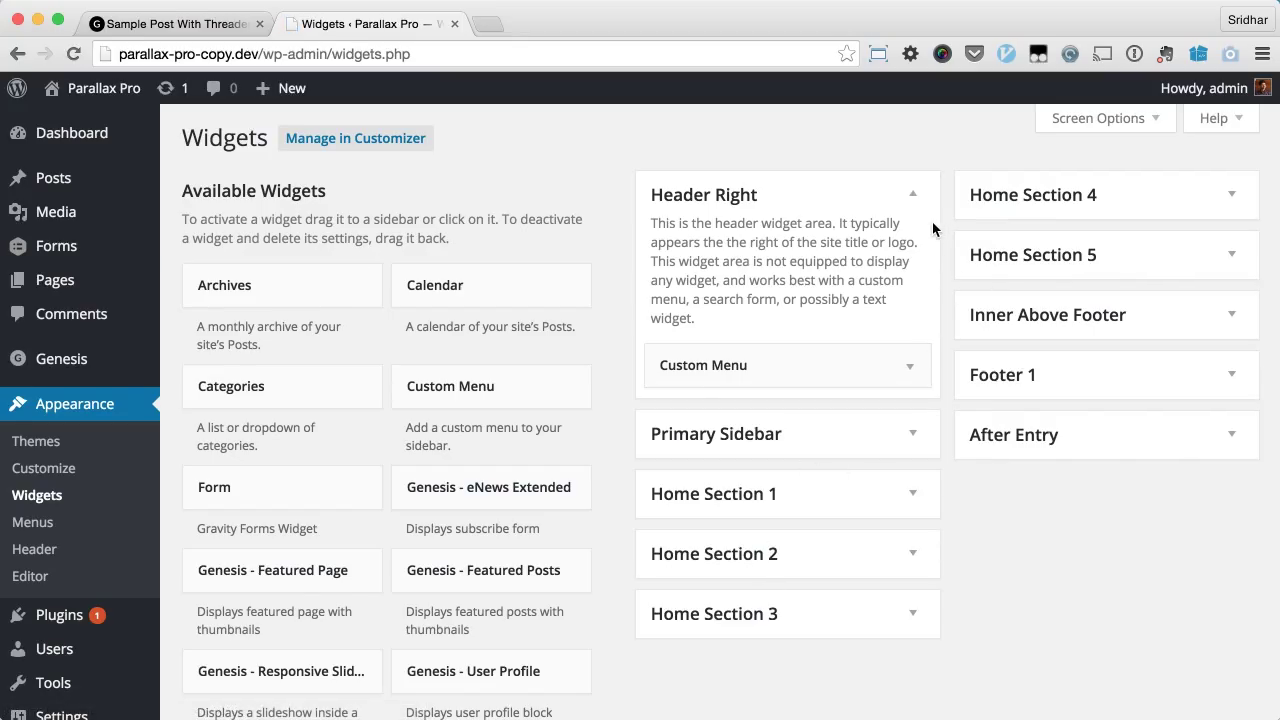
pyautogui.click(908, 194)
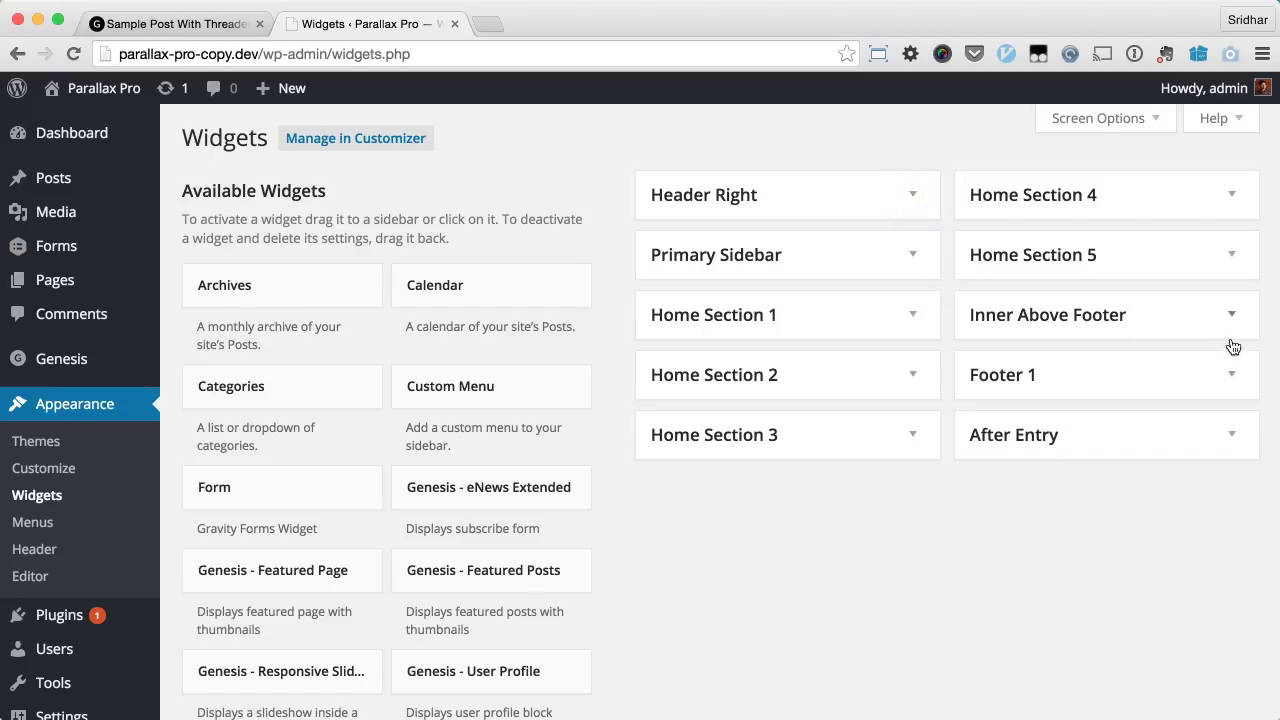
pyautogui.moveTo(1250, 332)
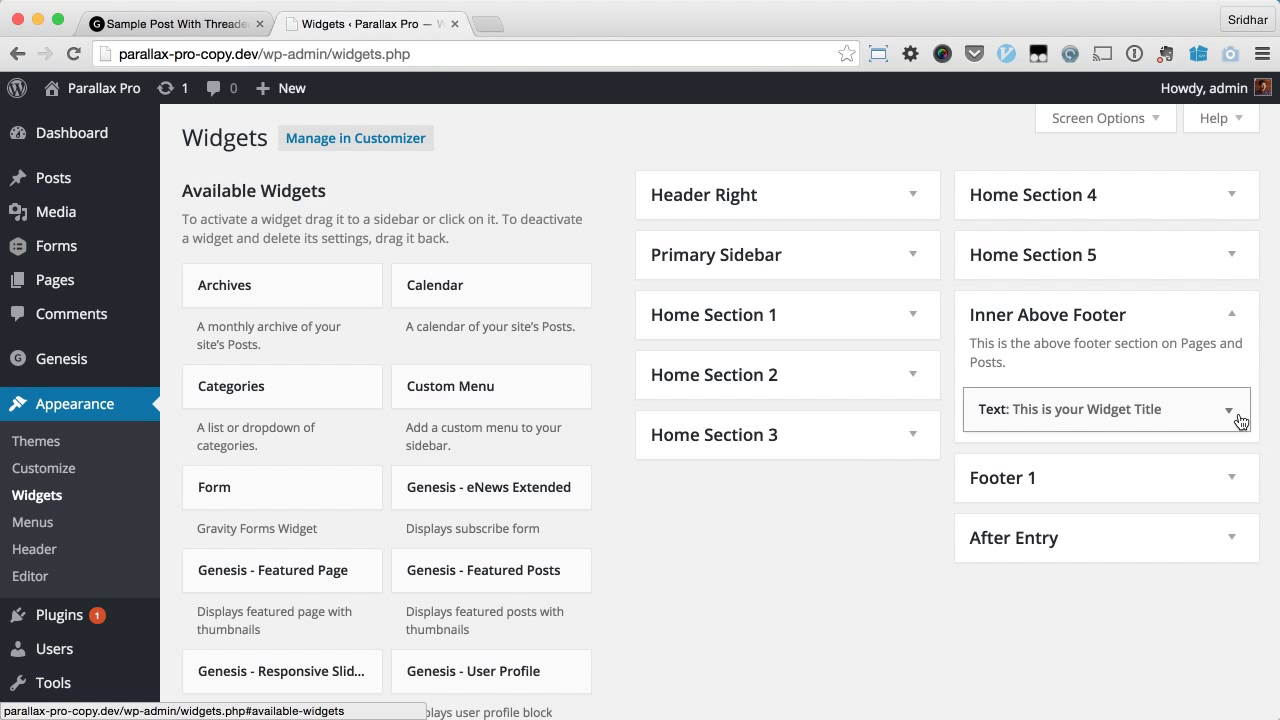
# - Expand the Inner Above Footer Text widget and compare it with the live post's section
pyautogui.click(1240, 410)
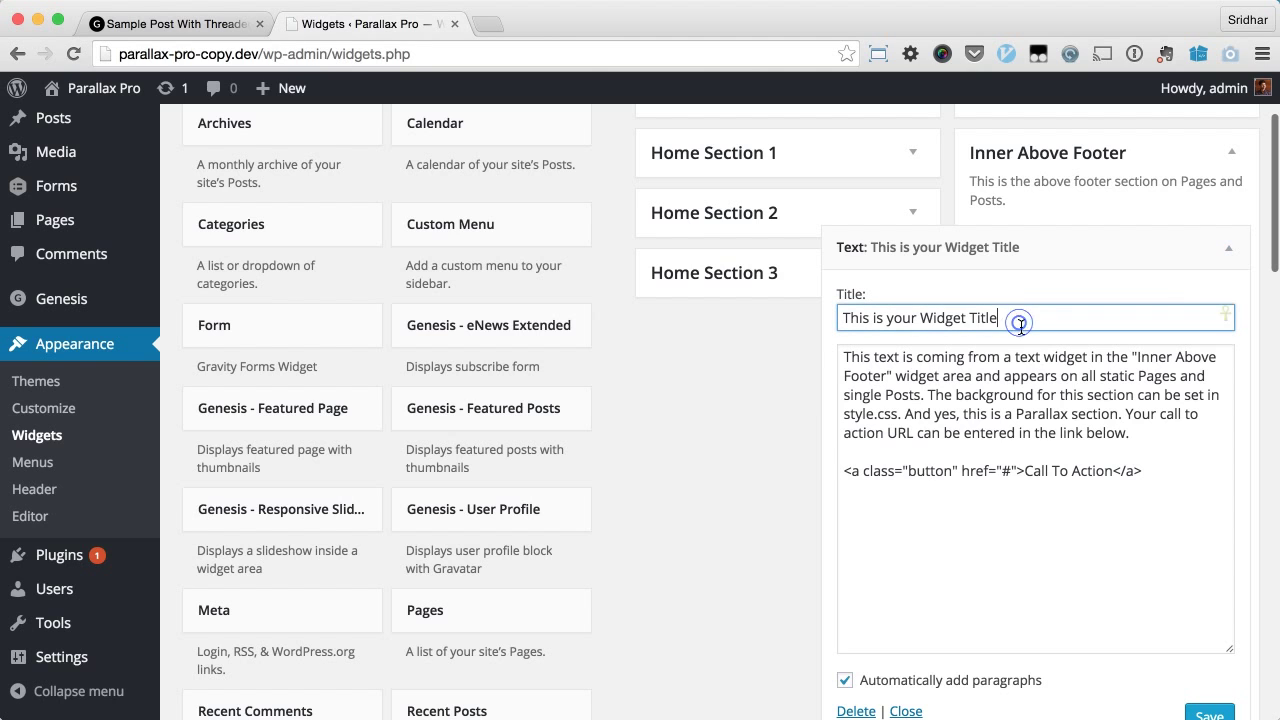
pyautogui.click(170, 23)
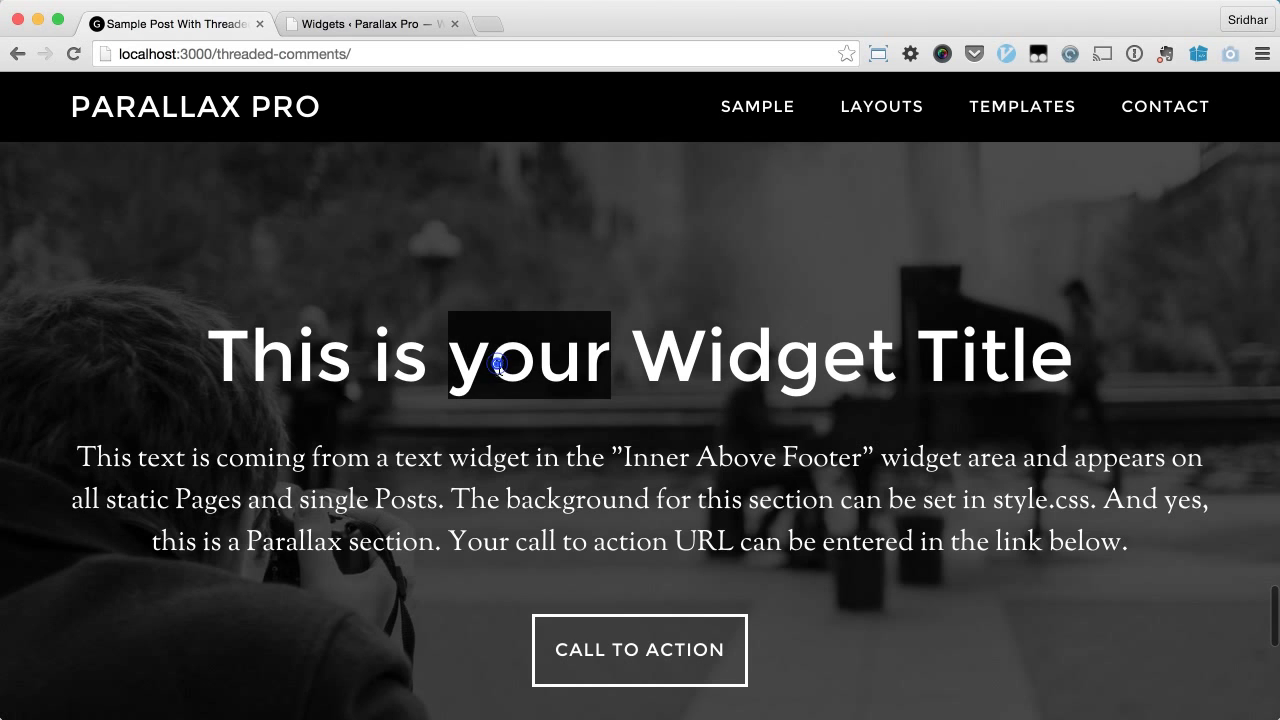
pyautogui.click(370, 23)
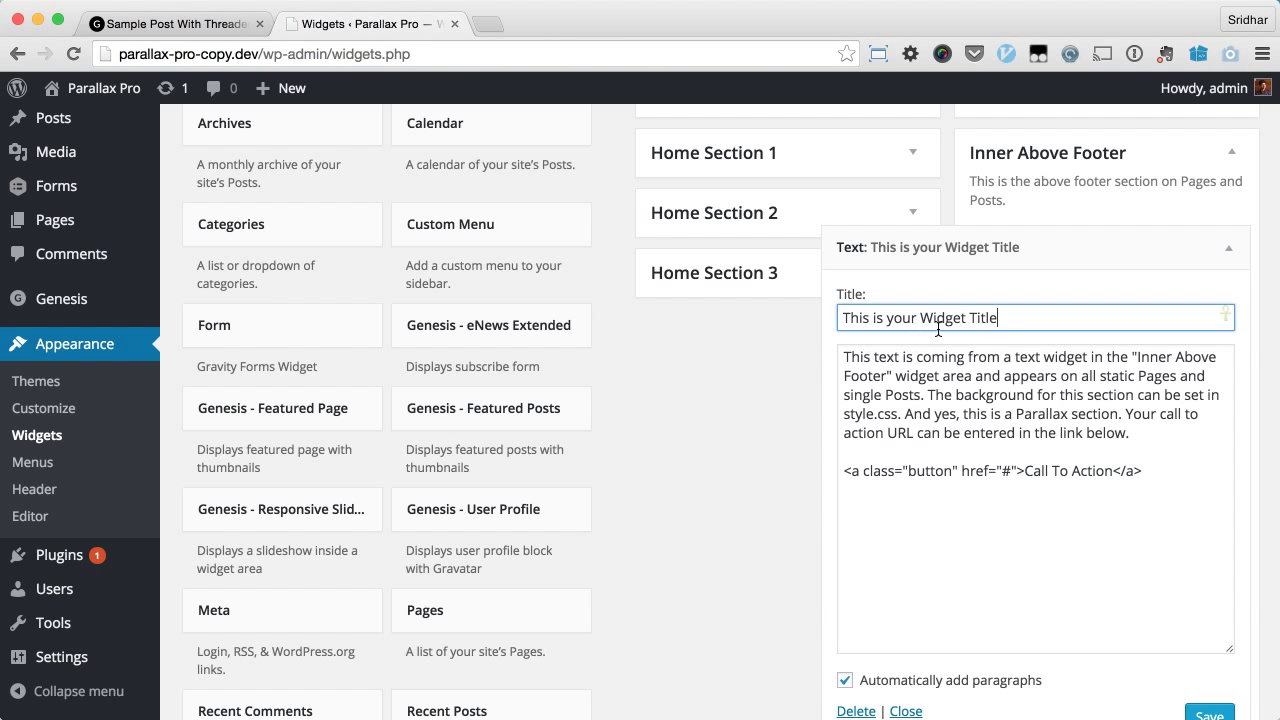
pyautogui.click(170, 23)
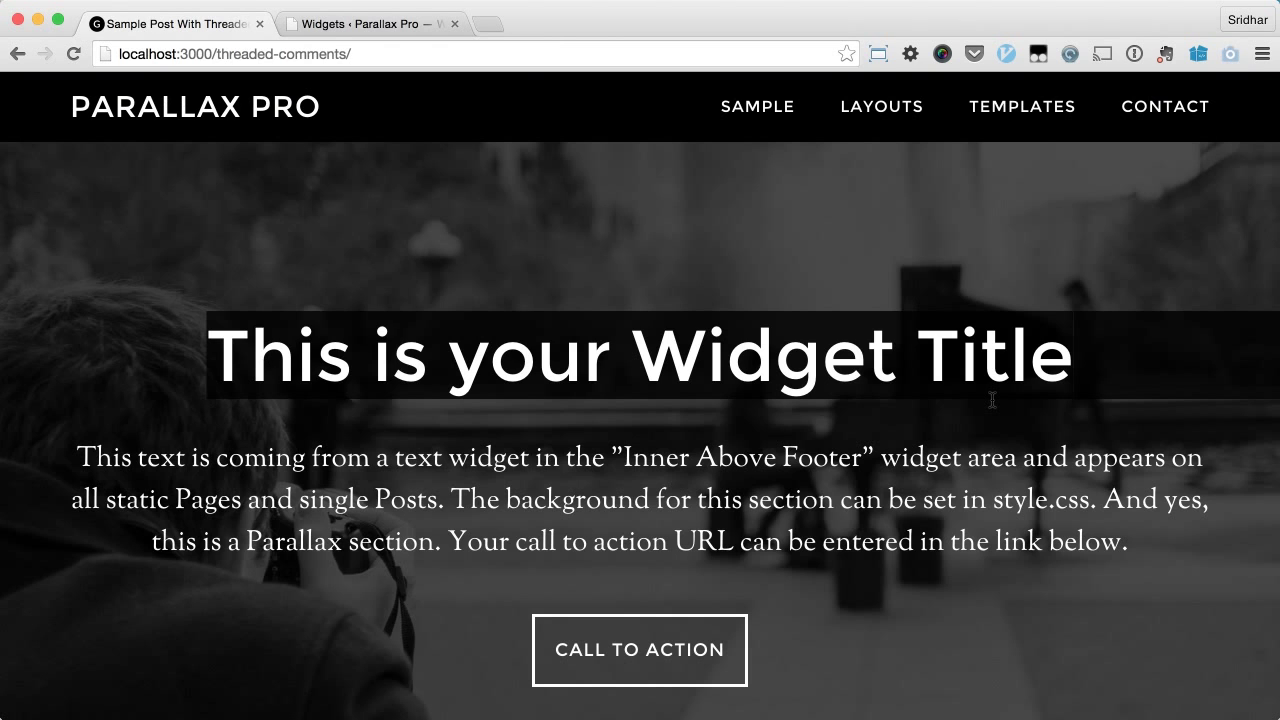